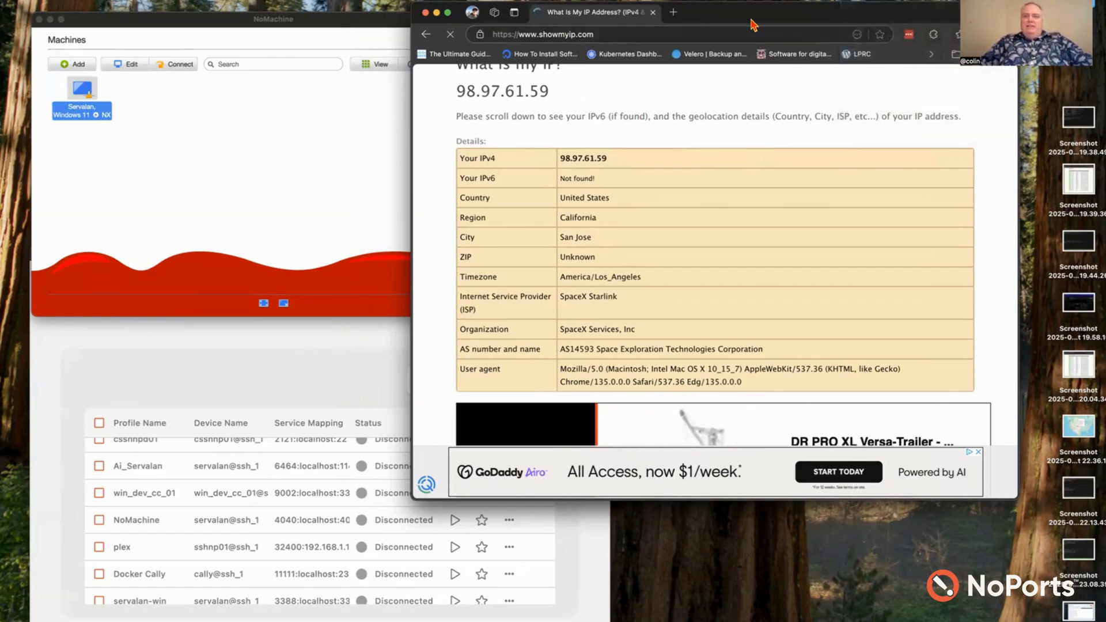
Read the showmyip.com ISP line confirming 98.97.61.59 is SpaceX Starlink and reload the page
scroll("up", 3)
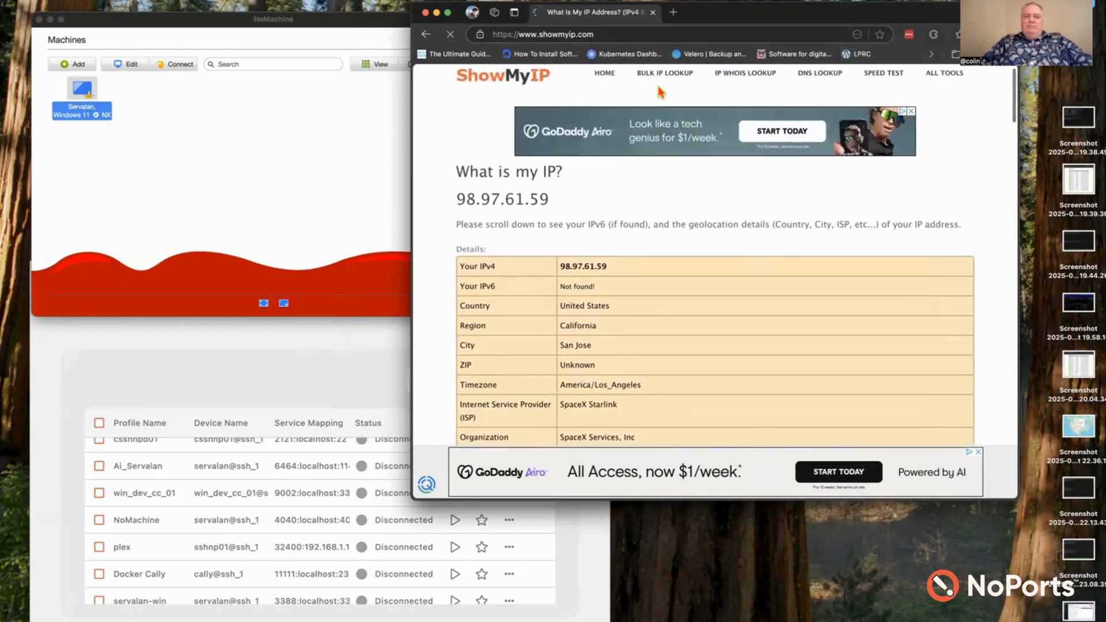
scroll("down", 3)
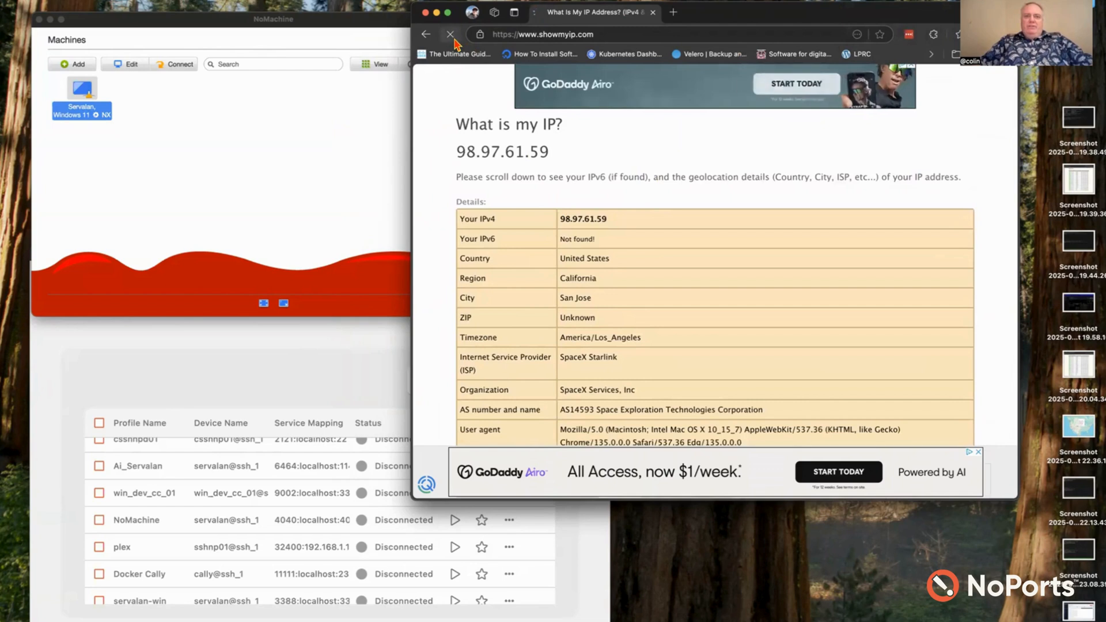
left_click(635, 33)
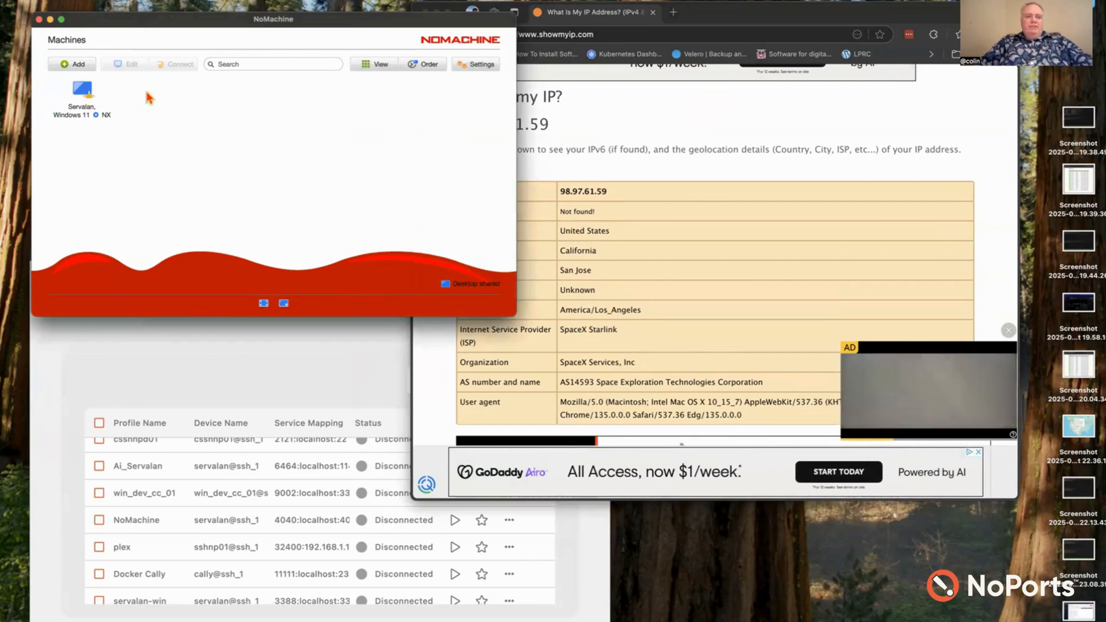
Connect to the Servalan, Windows 11 machine and log in with the password
left_click(81, 89)
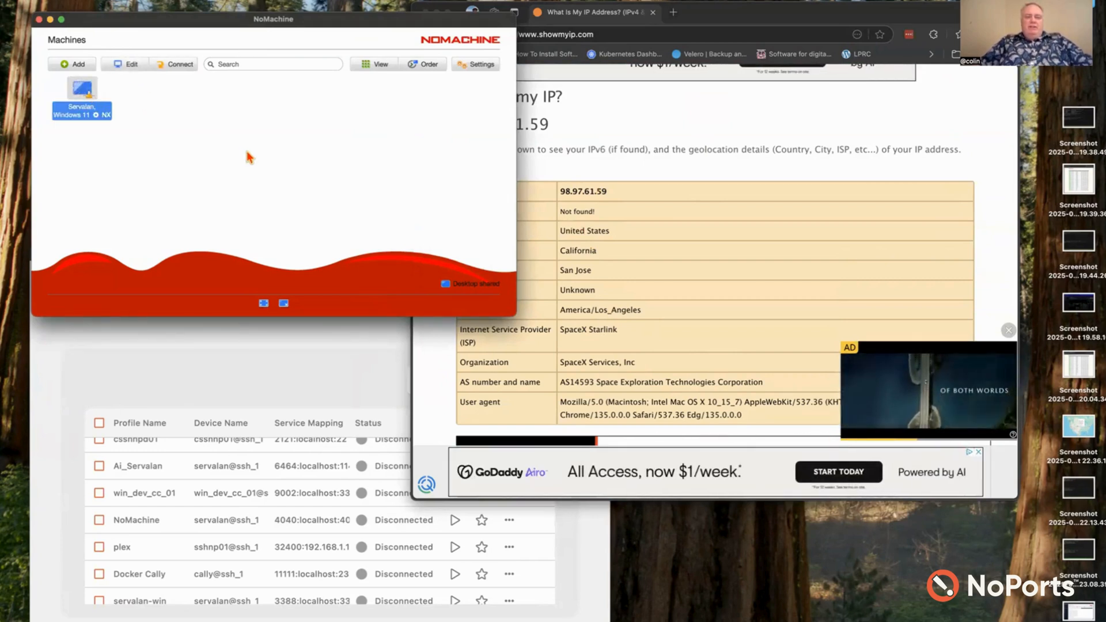
double_click(81, 87)
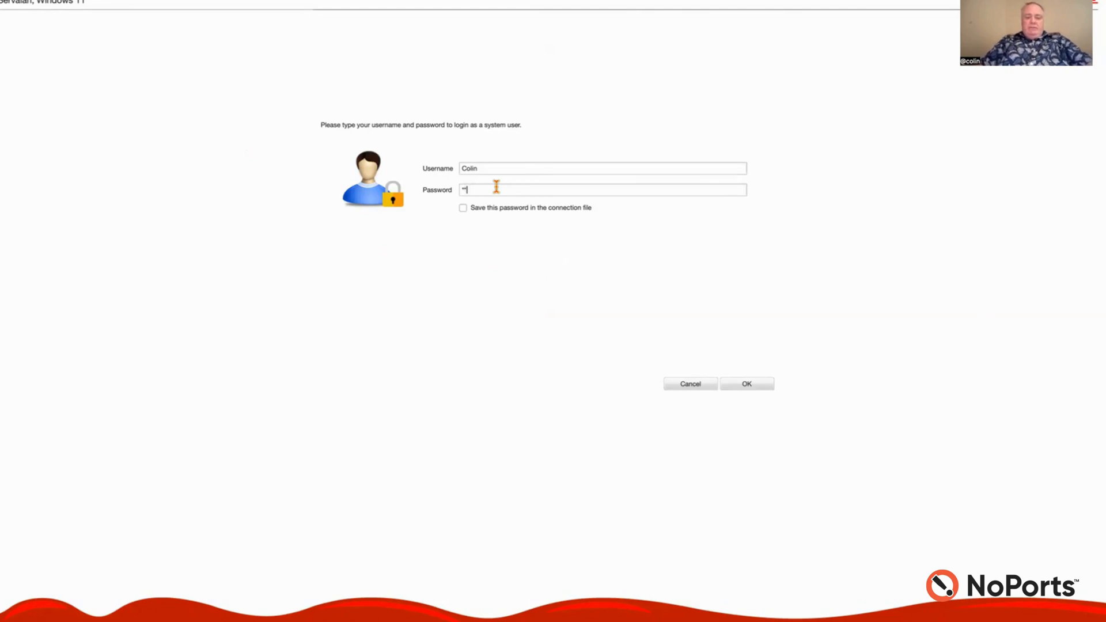
type("****")
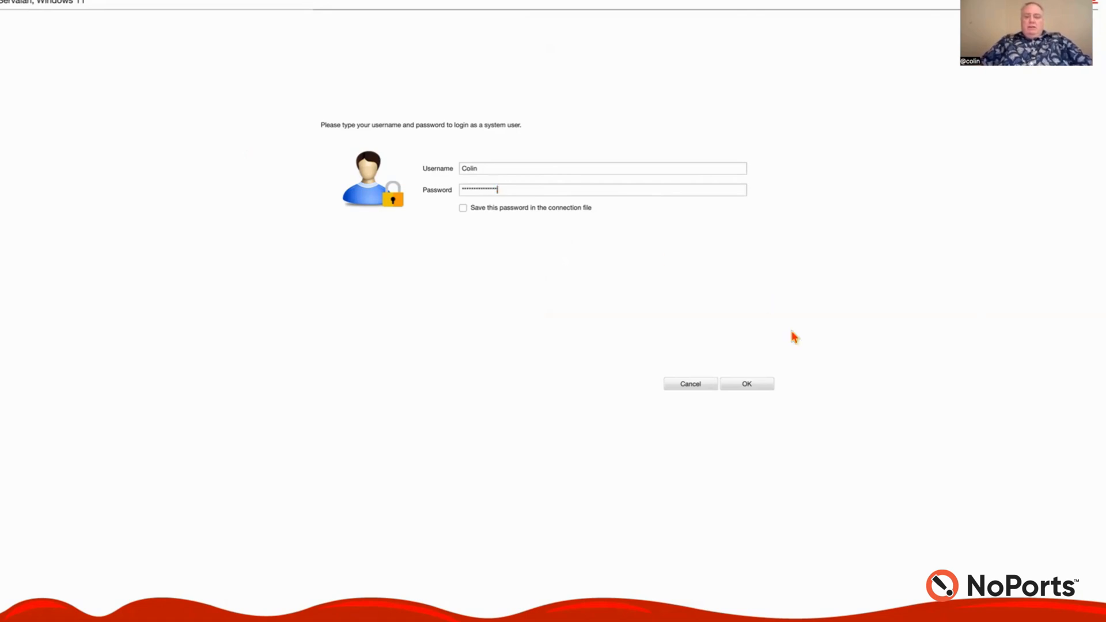
left_click(747, 384)
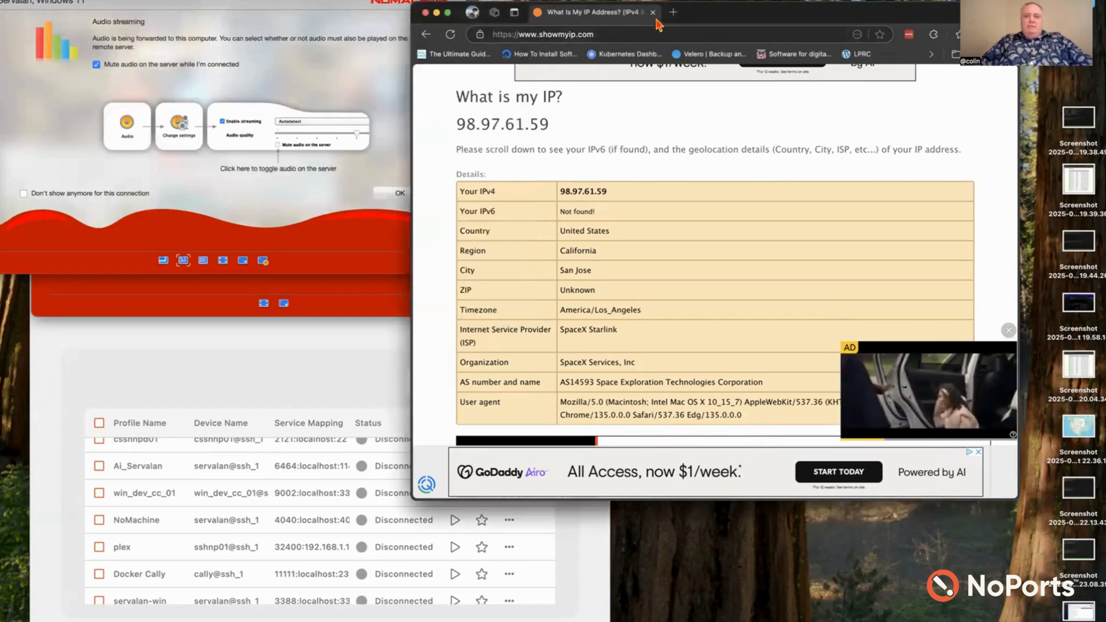
Dismiss the audio streaming and display resolution tips and pause the remote video
left_click(652, 11)
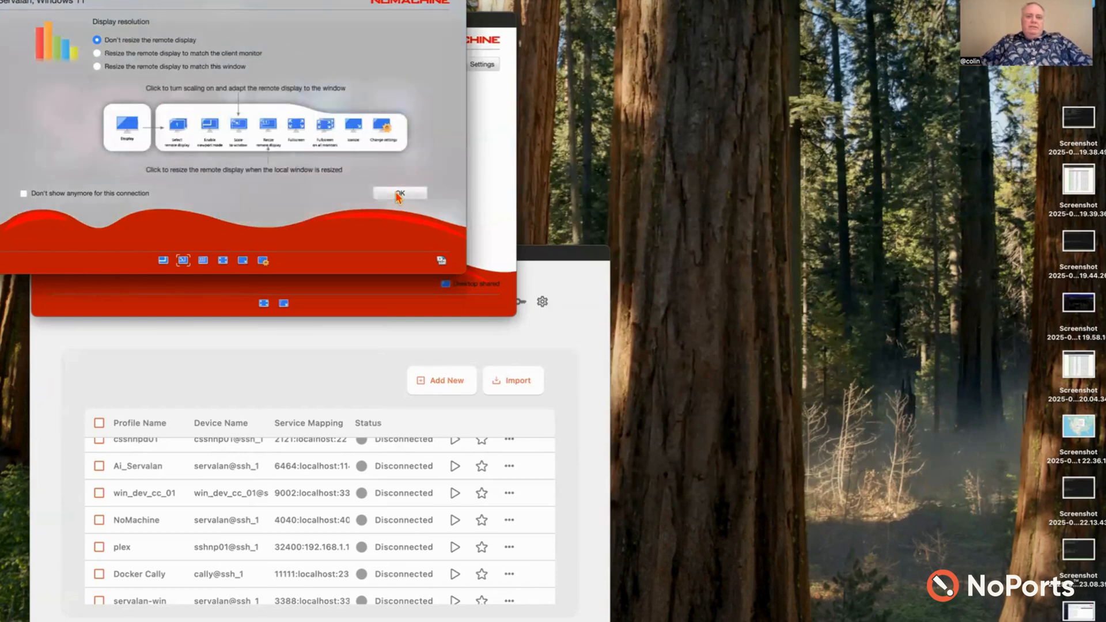
left_click(399, 194)
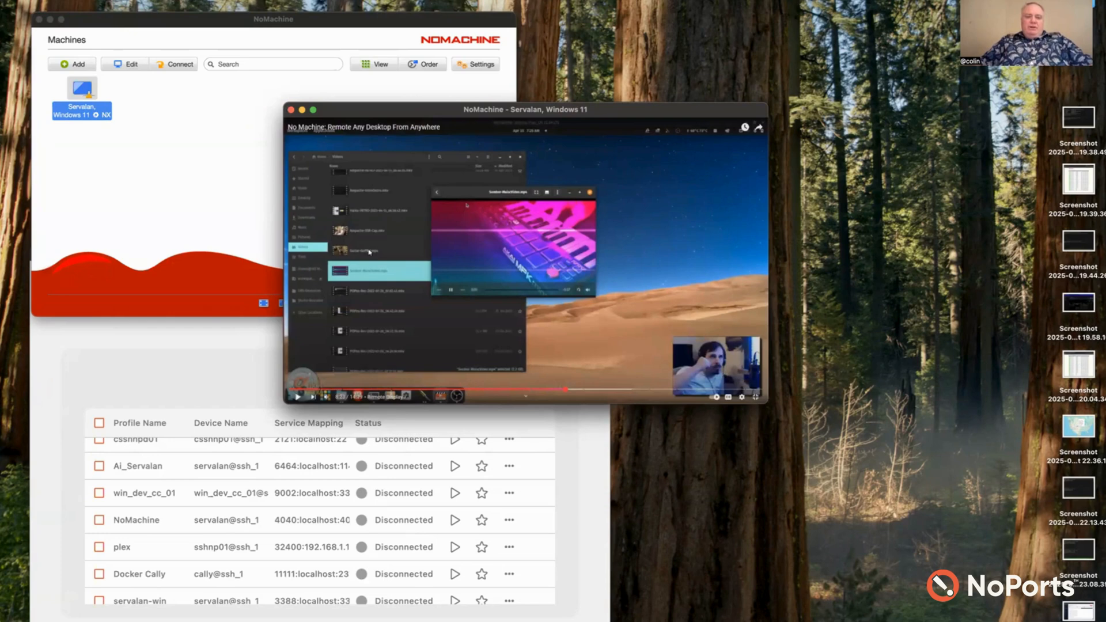
mouse_move(763, 402)
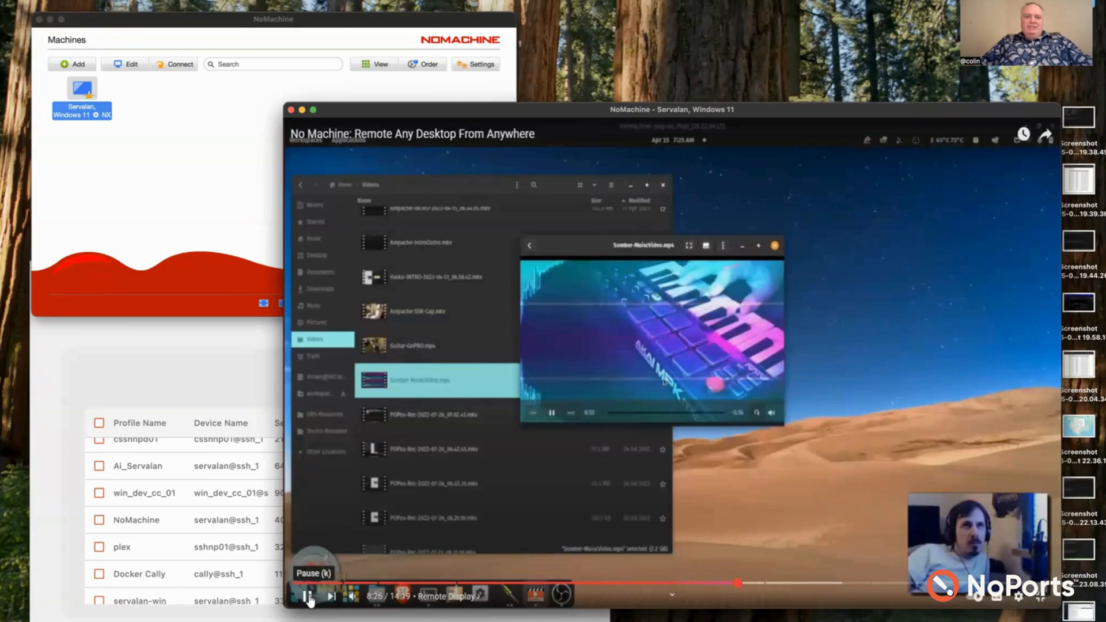
left_click(306, 595)
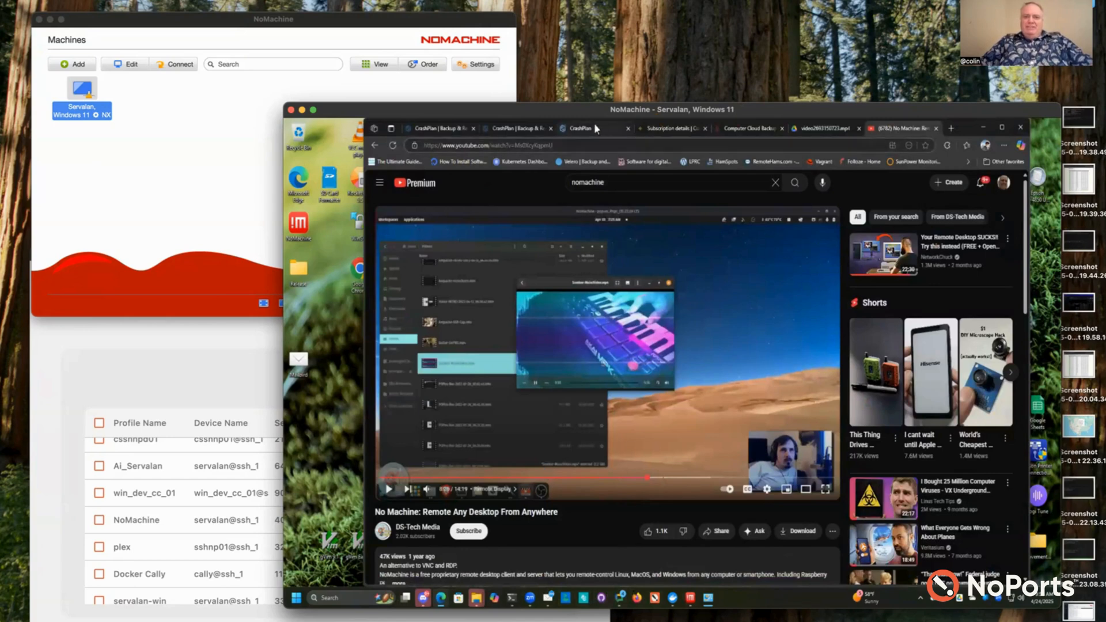
Load bbc.com then whatsmyip.org in the remote browser and close the remote session
type("bbc.com")
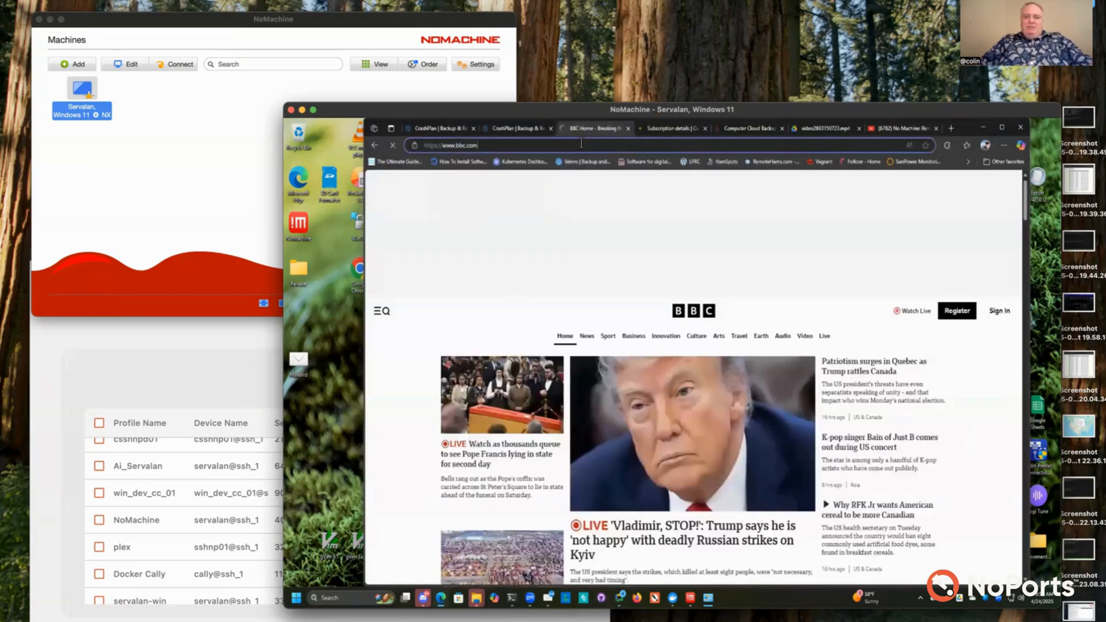
left_click(494, 145)
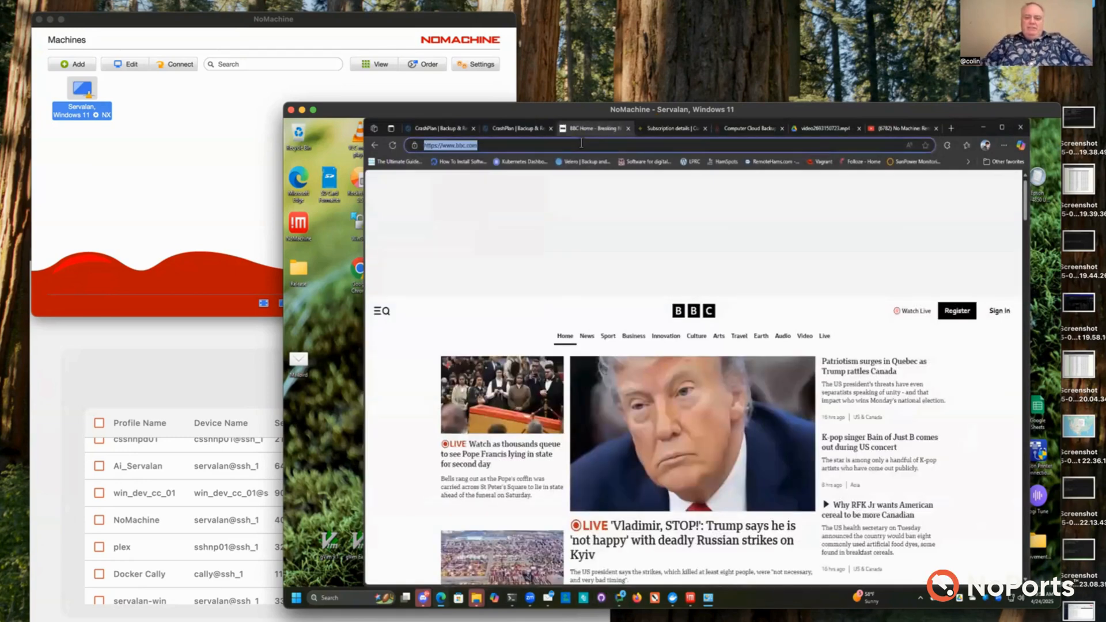
type("whatsmyip.org")
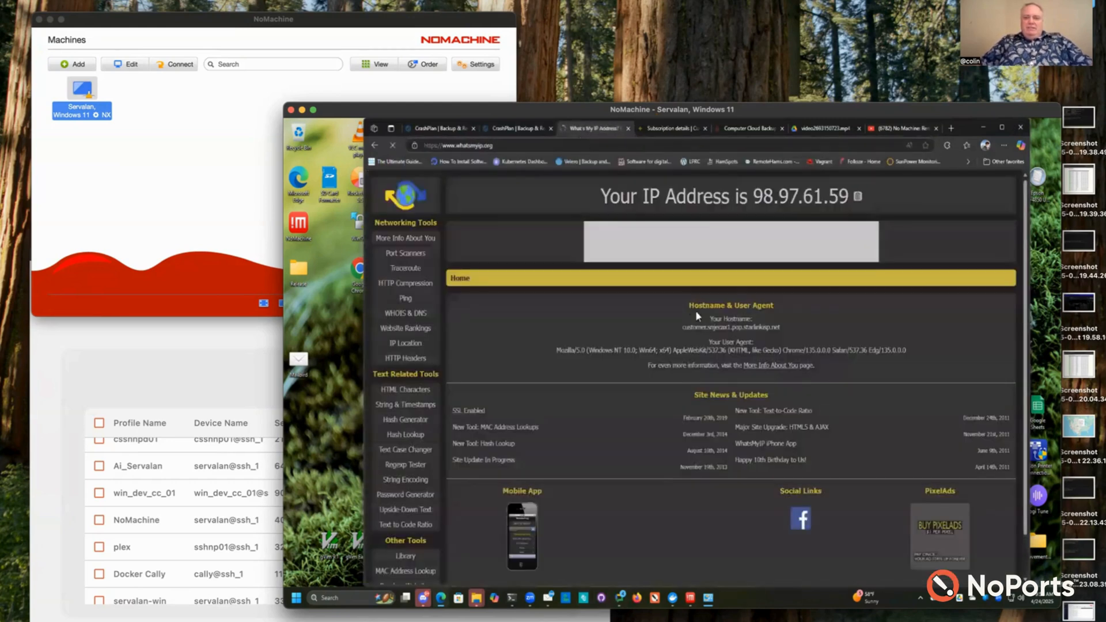
mouse_move(754, 249)
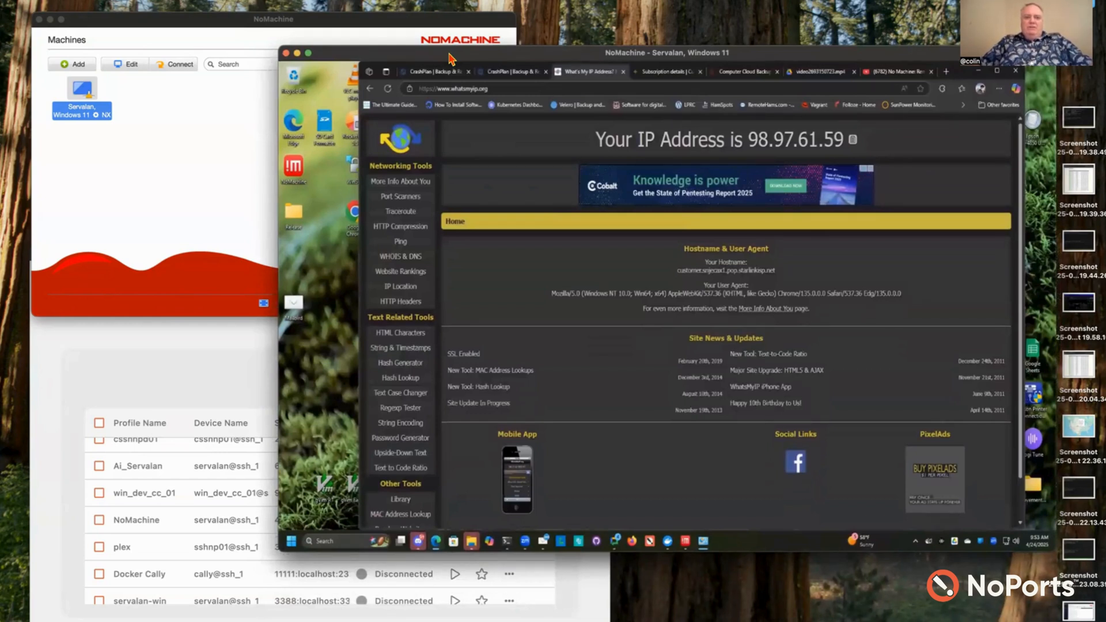
mouse_move(455, 259)
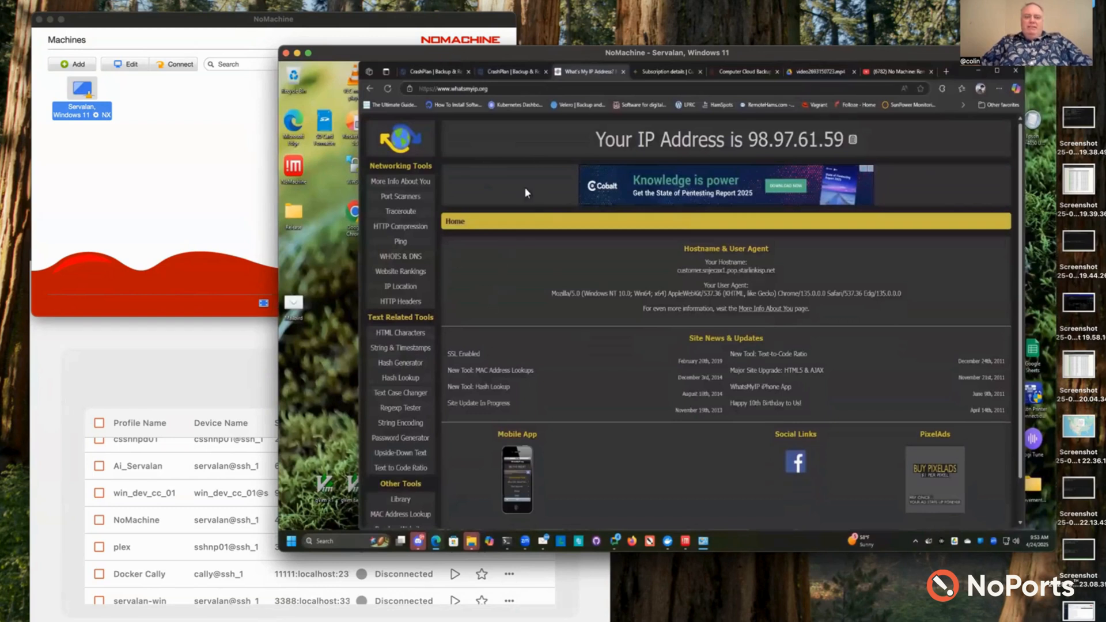
mouse_move(482, 339)
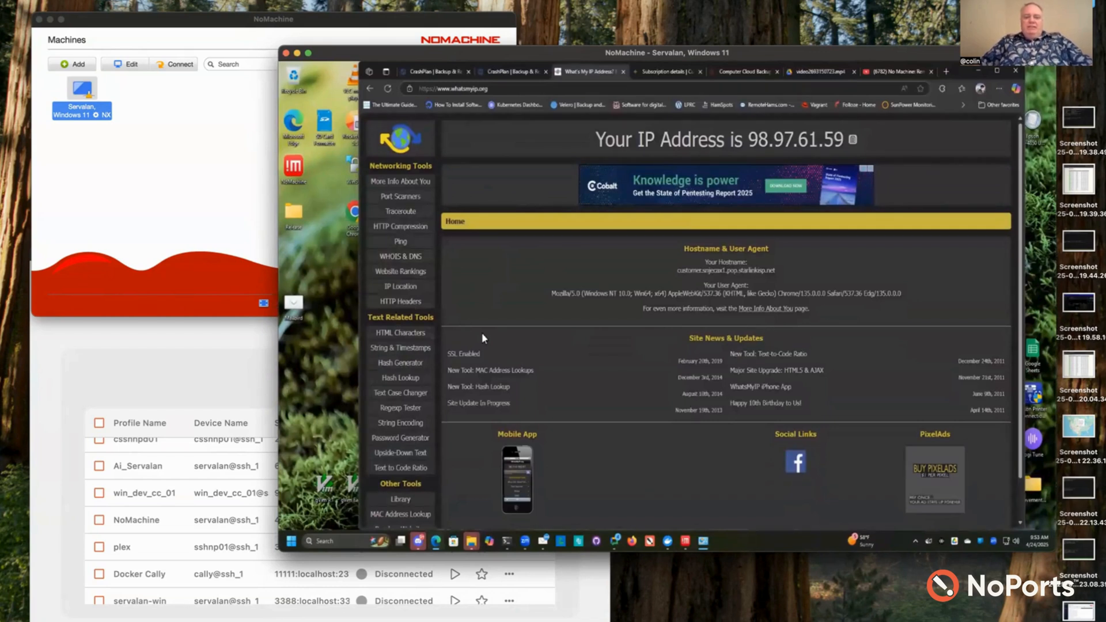
mouse_move(331, 92)
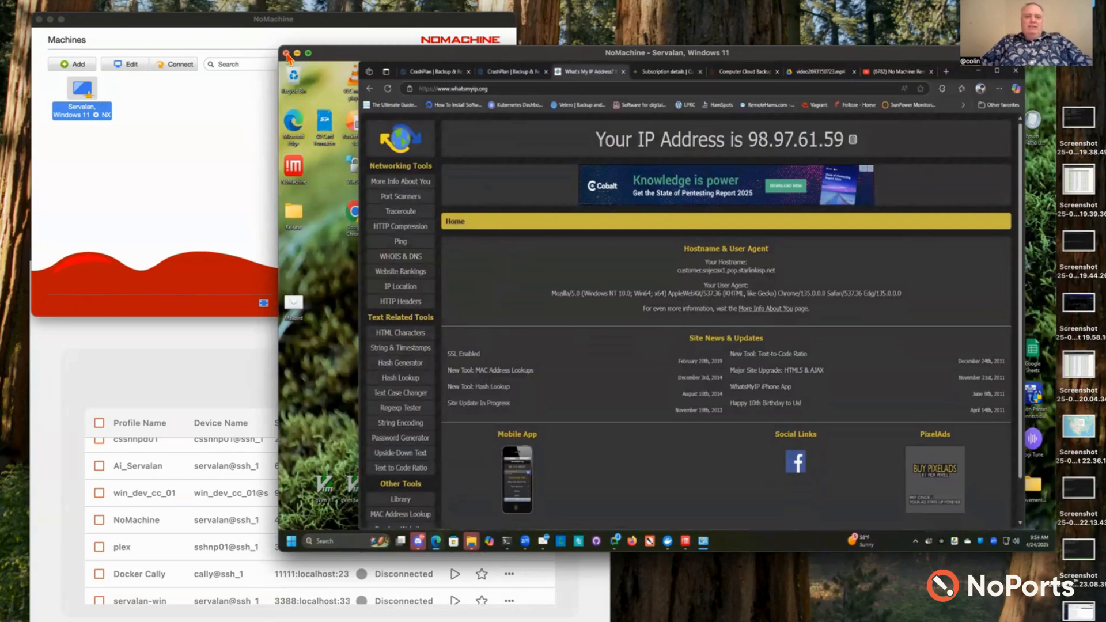
left_click(286, 54)
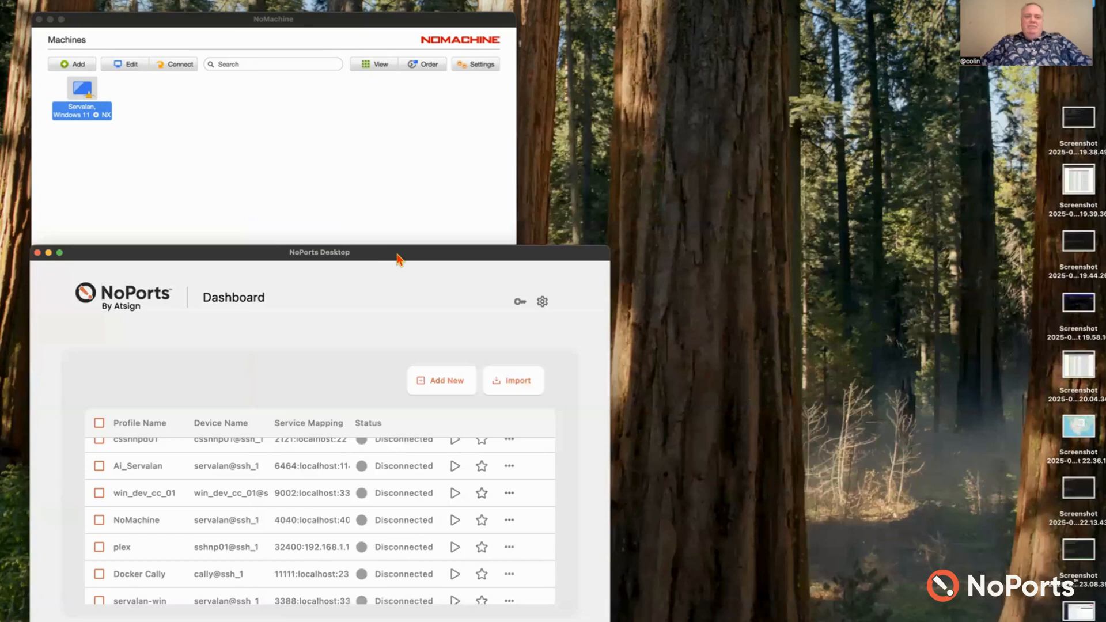
Reposition the NoPorts Desktop window to review its disconnected profiles, then start a new Chrome tab
left_click_drag(395, 259, 419, 234)
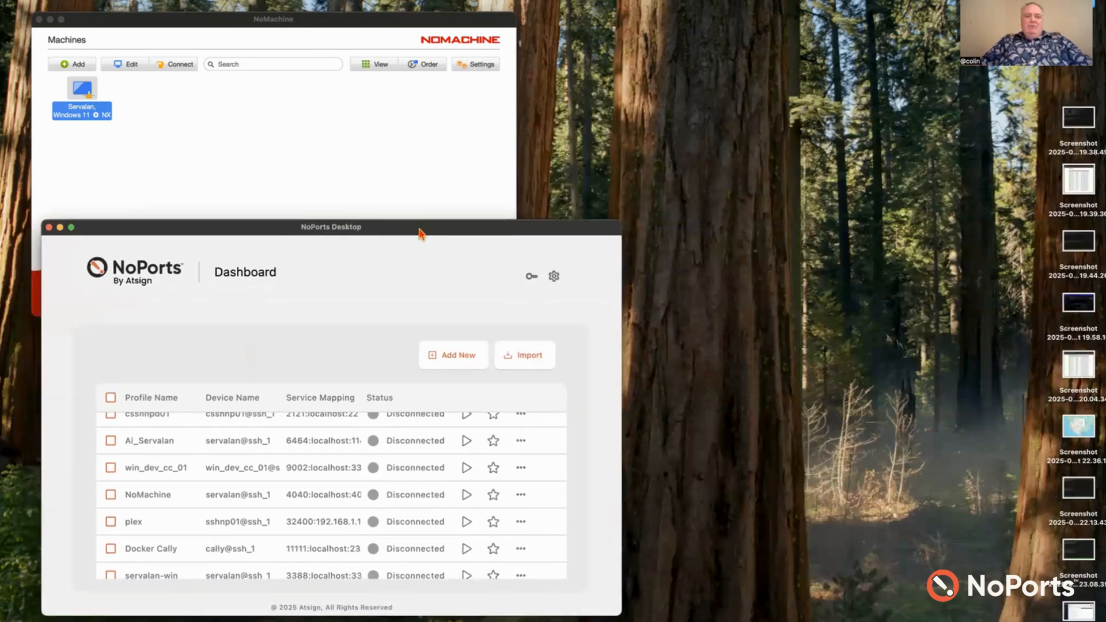
left_click_drag(416, 232, 426, 234)
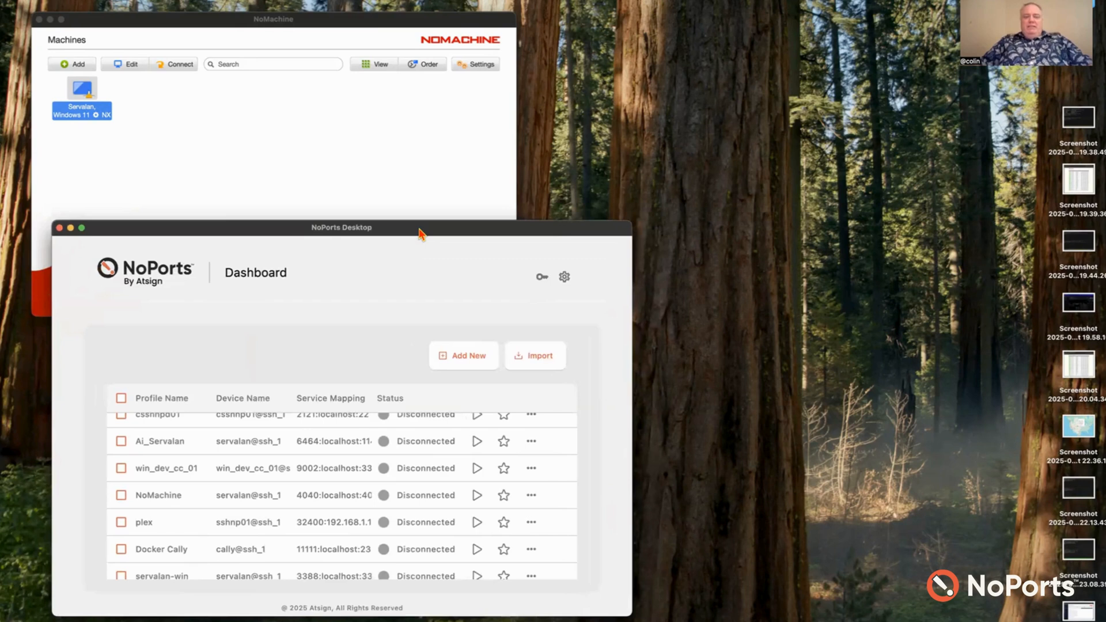
left_click_drag(420, 233, 396, 243)
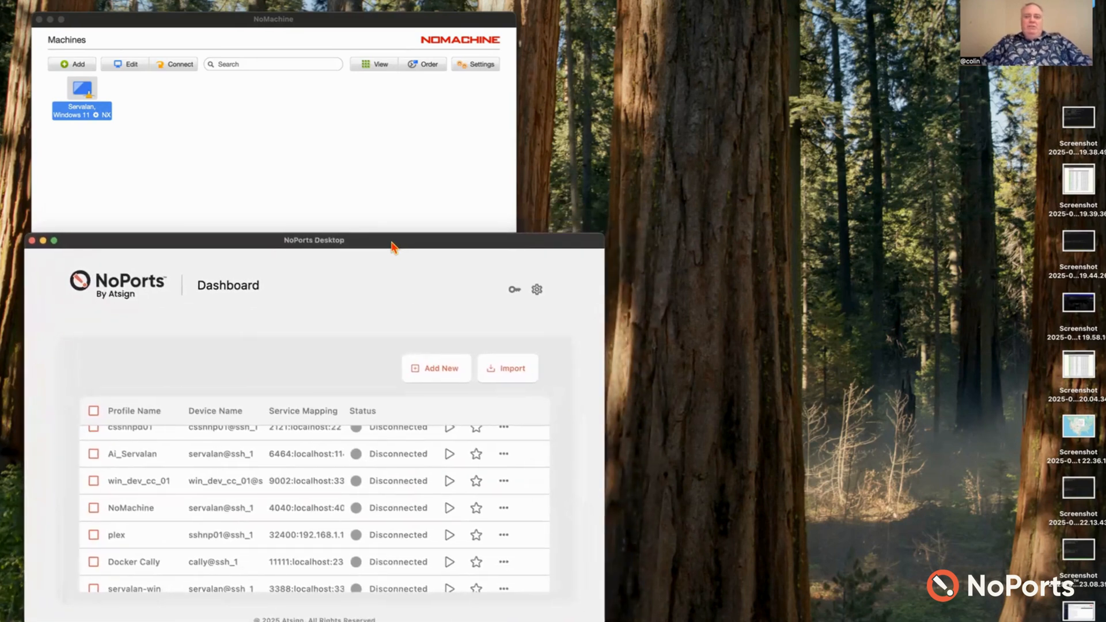
mouse_move(772, 119)
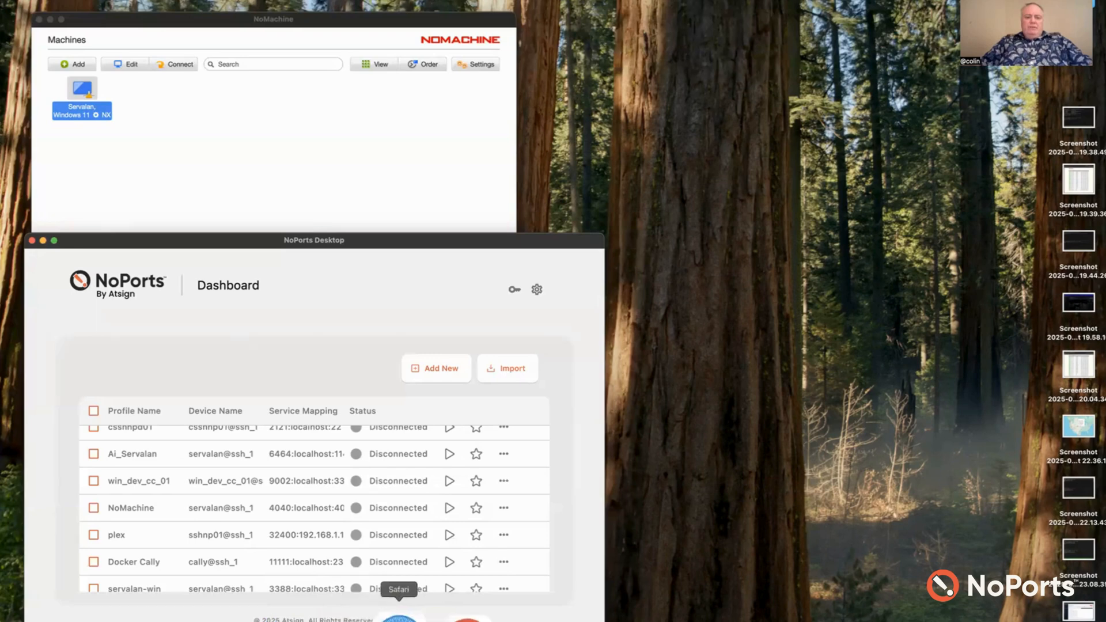
left_click(398, 607)
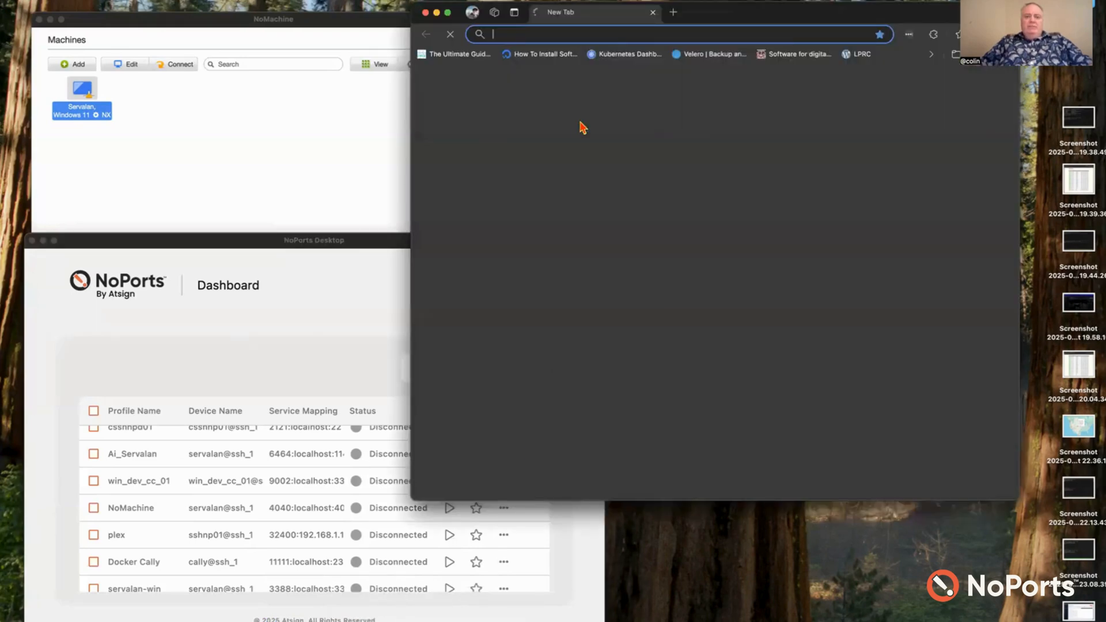
Look up whatsmyip.org, which reports 174.235.114.163, and bring the NoPorts dashboard back forward
type("whatsmyip.org")
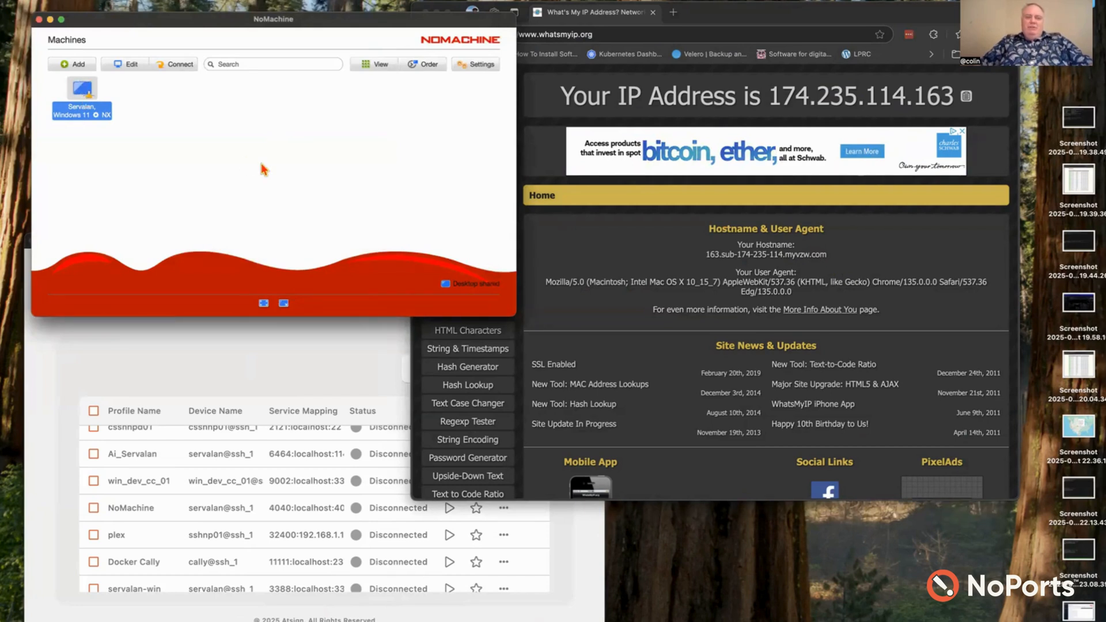
double_click(81, 97)
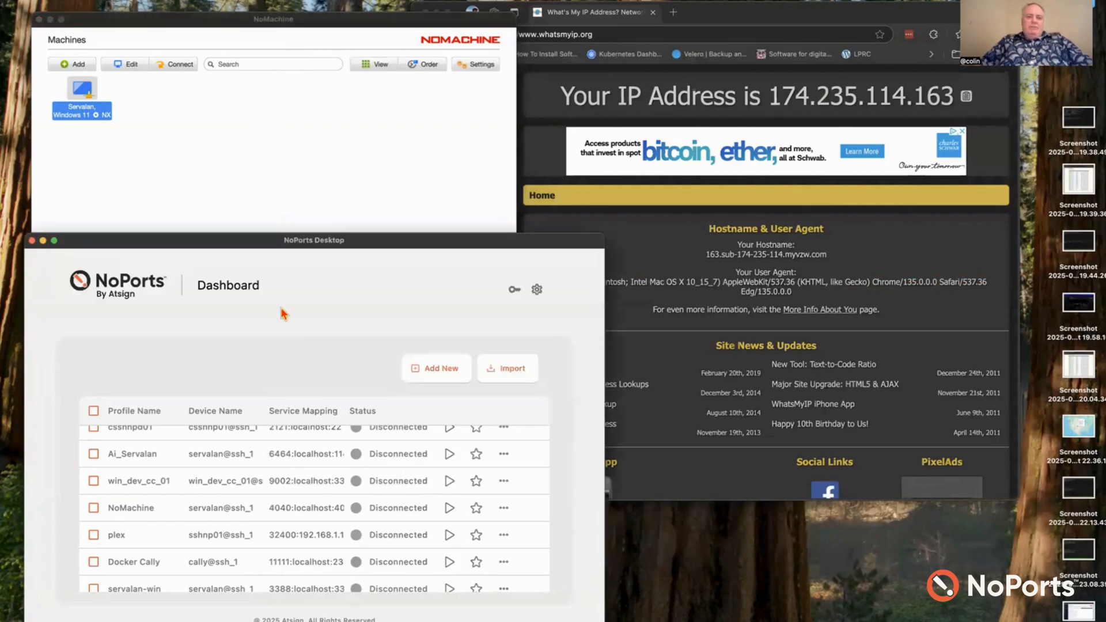
mouse_move(148, 521)
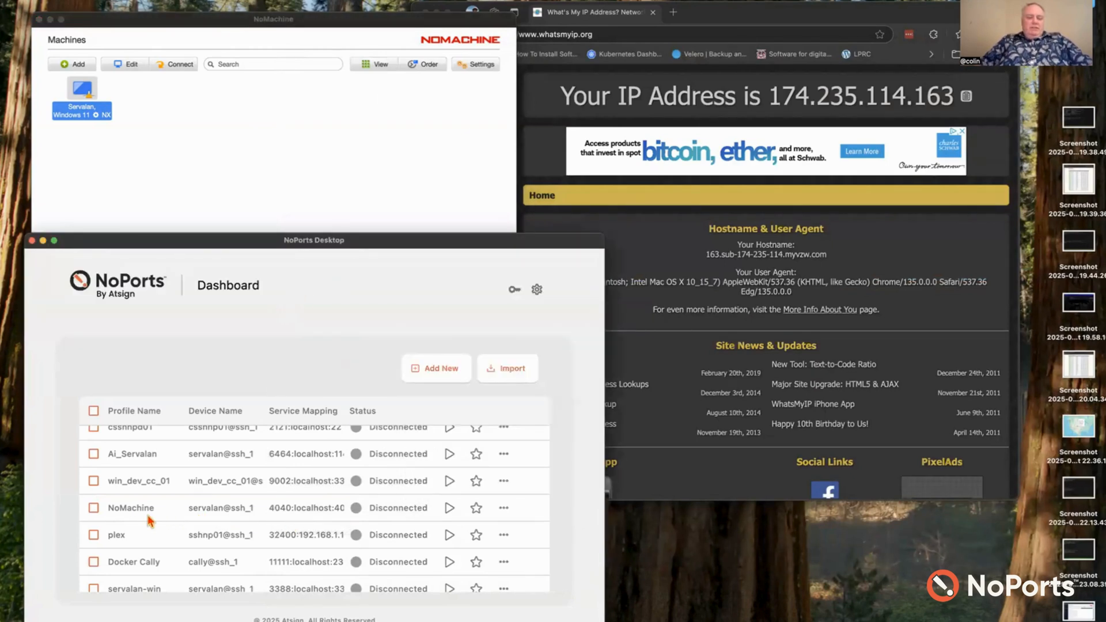
mouse_move(281, 520)
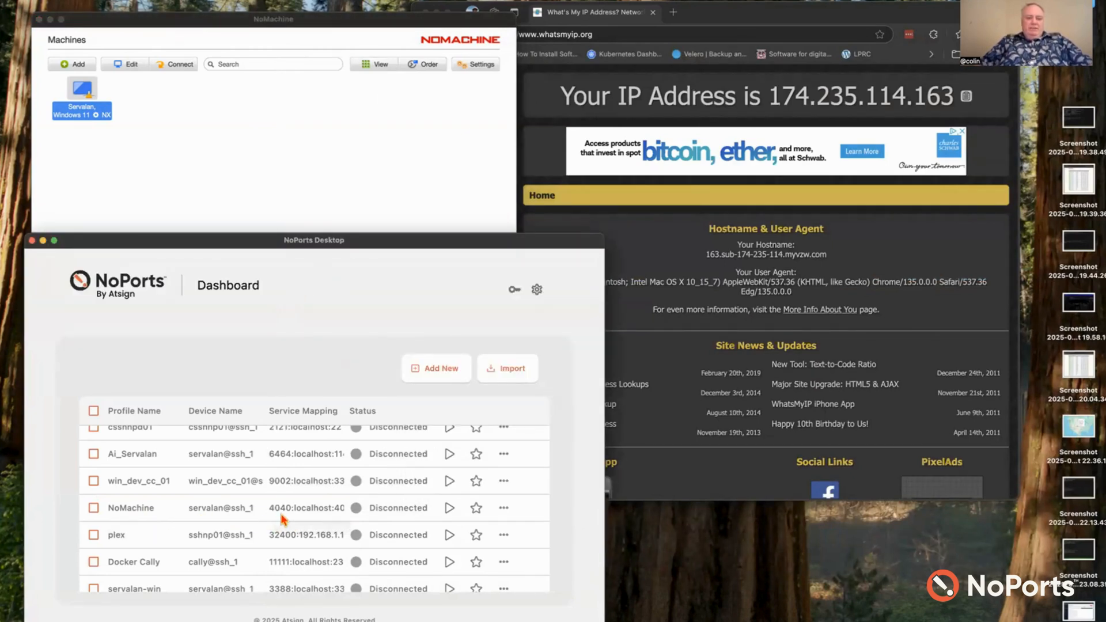
mouse_move(339, 519)
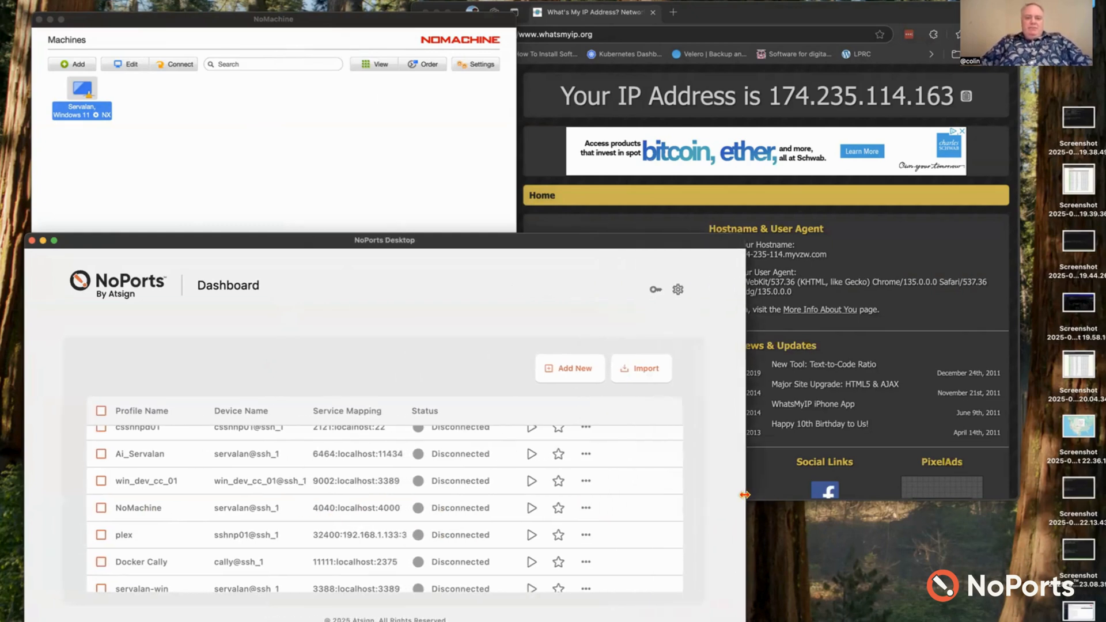
mouse_move(507, 517)
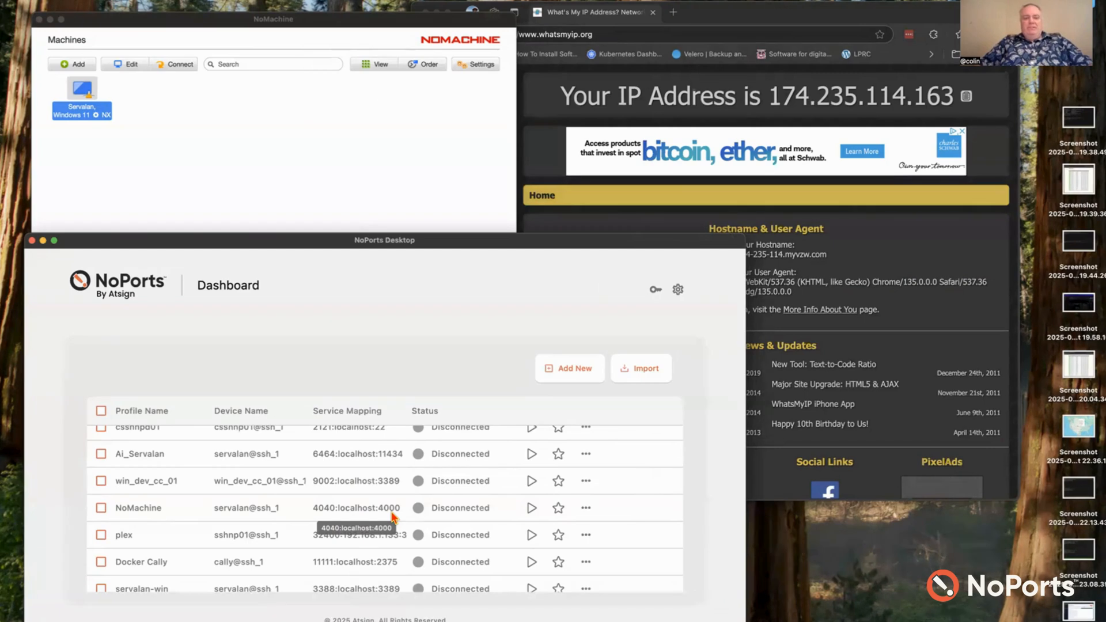
mouse_move(533, 512)
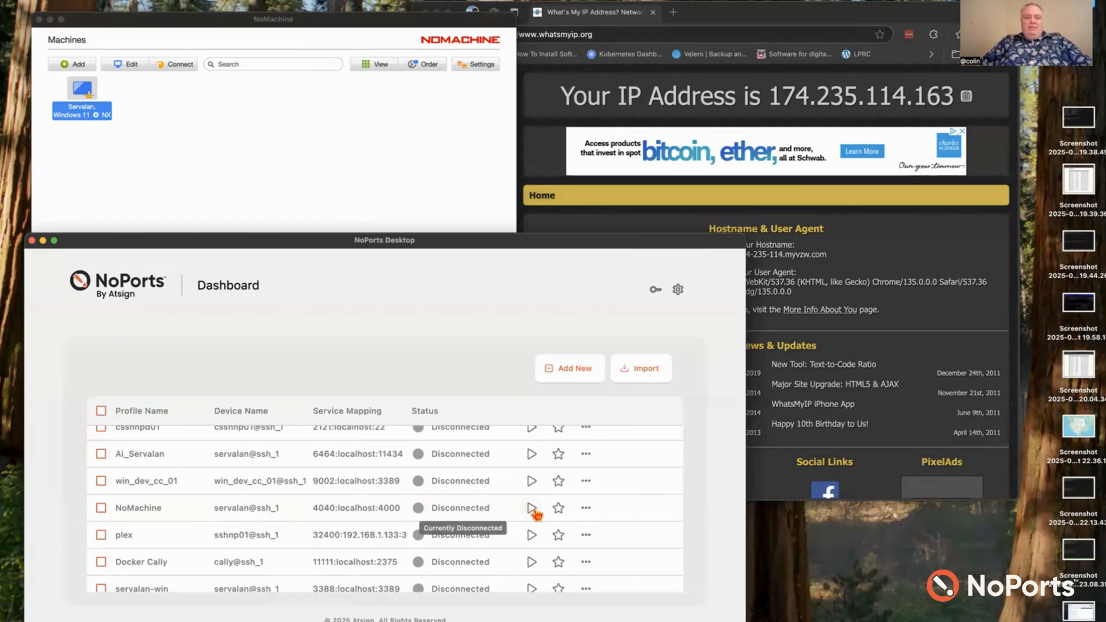
Start the NoMachine profile's port forwarding so 4040 maps to localhost:4000
left_click(531, 508)
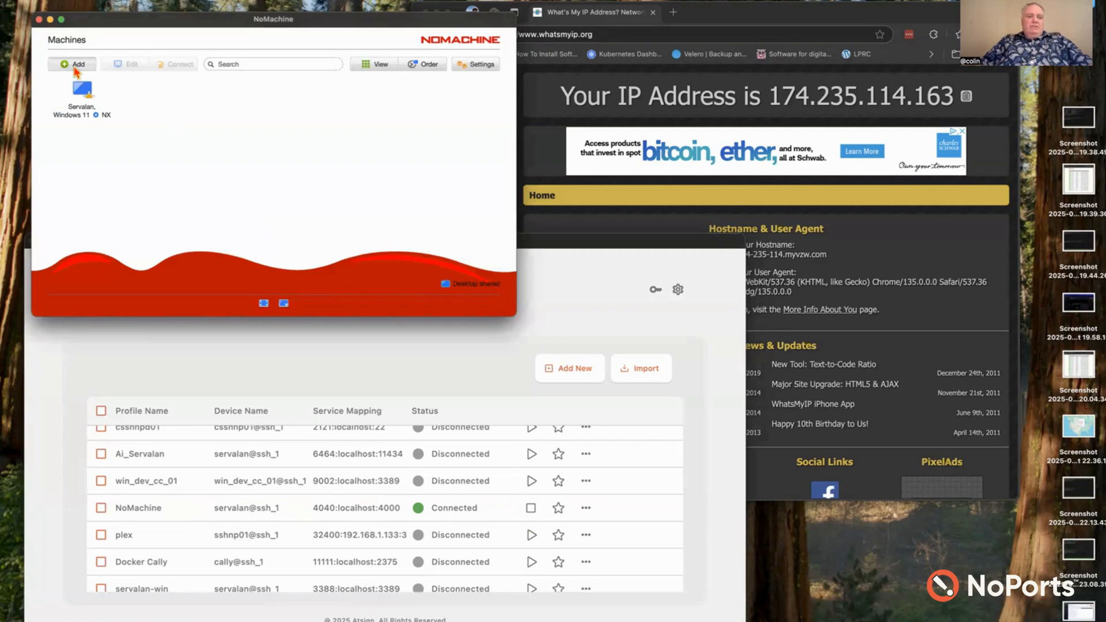
Add a connection named Servalan NoPorts pointing at host 127.0.0.1, port 4040
left_click(72, 64)
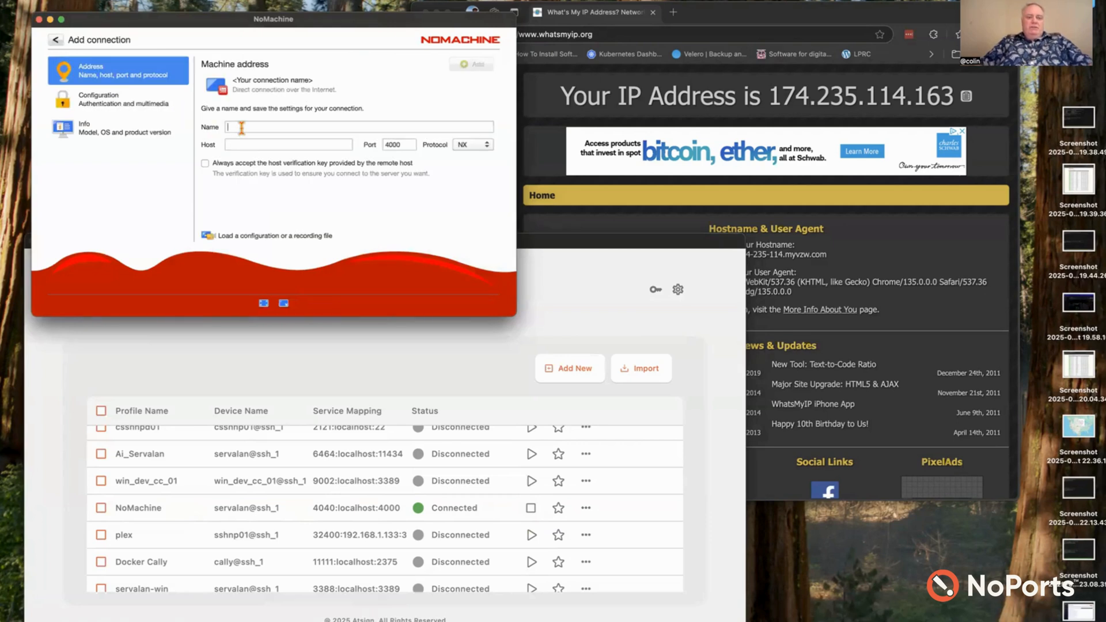
type("Servalan NoPorts")
left_click(288, 144)
type("1")
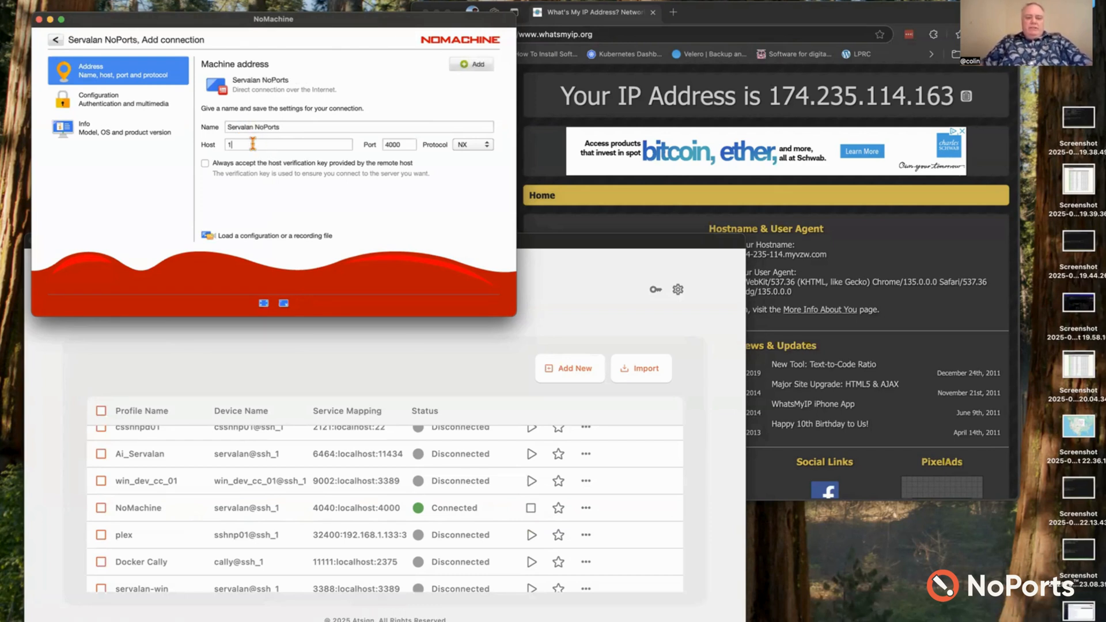
type("27.0.0.1:")
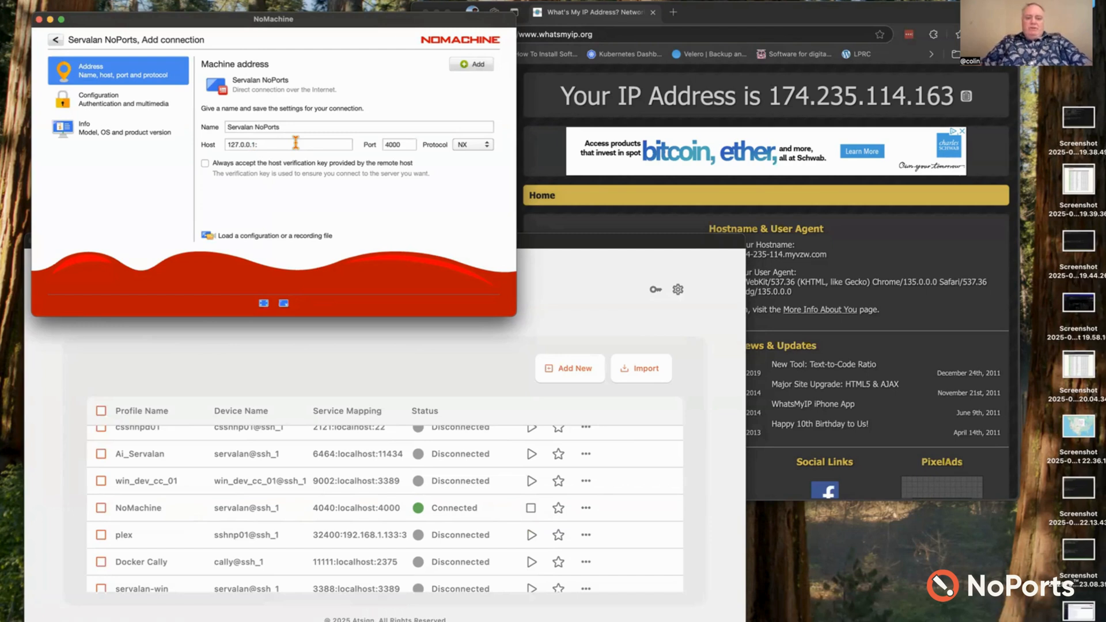
type("4040")
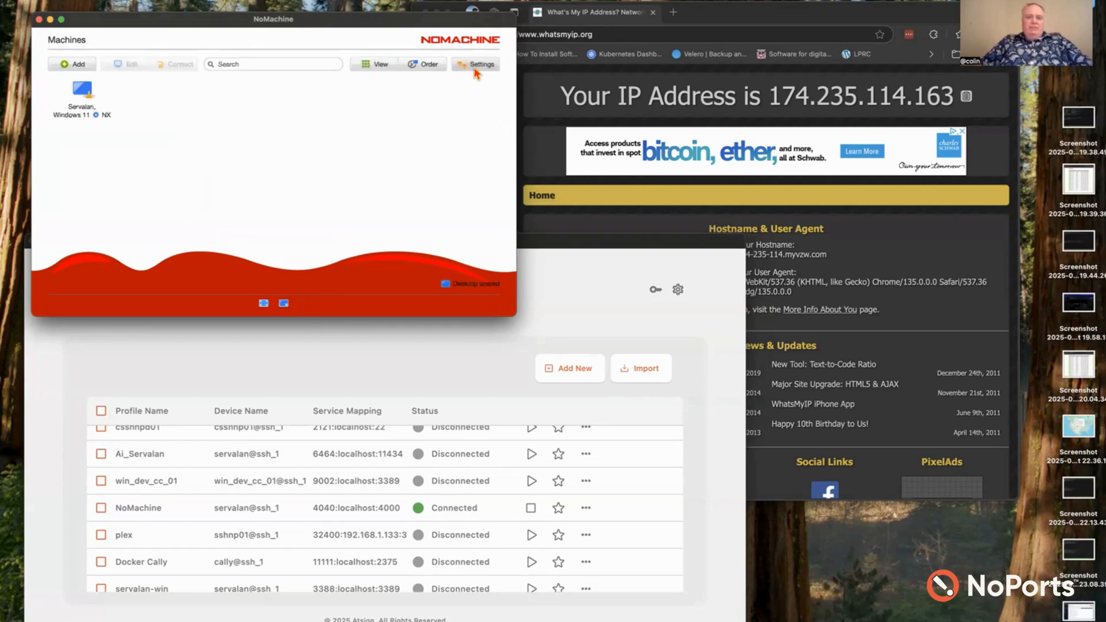
left_click(82, 89)
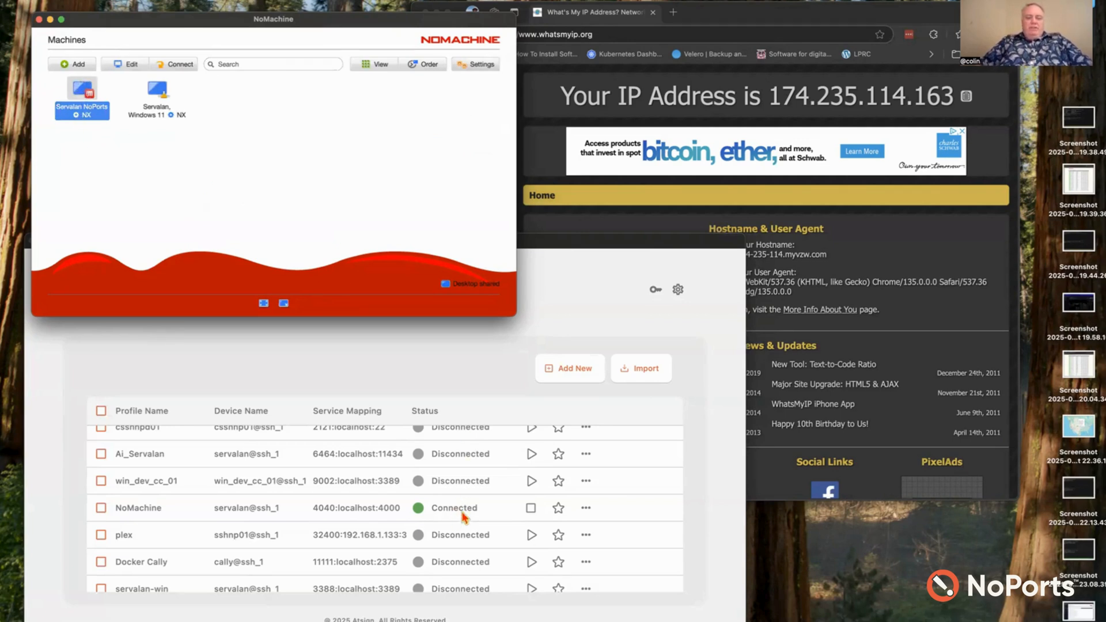
Log in to Servalan NoPorts as Colin and accept the scale-to-window display resolution
double_click(81, 93)
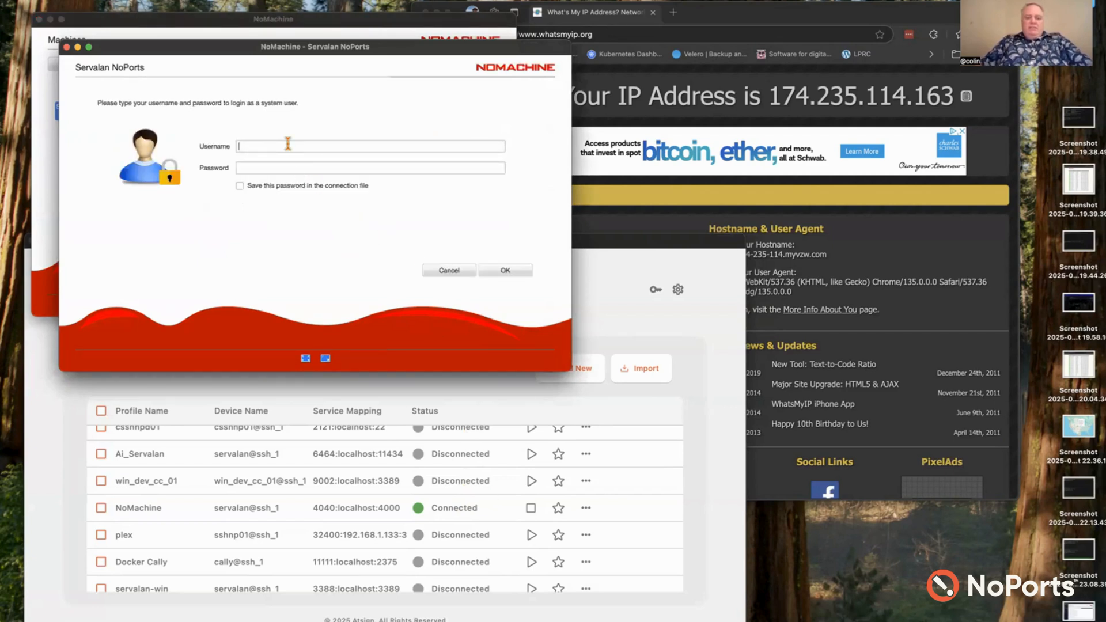
type("Colin")
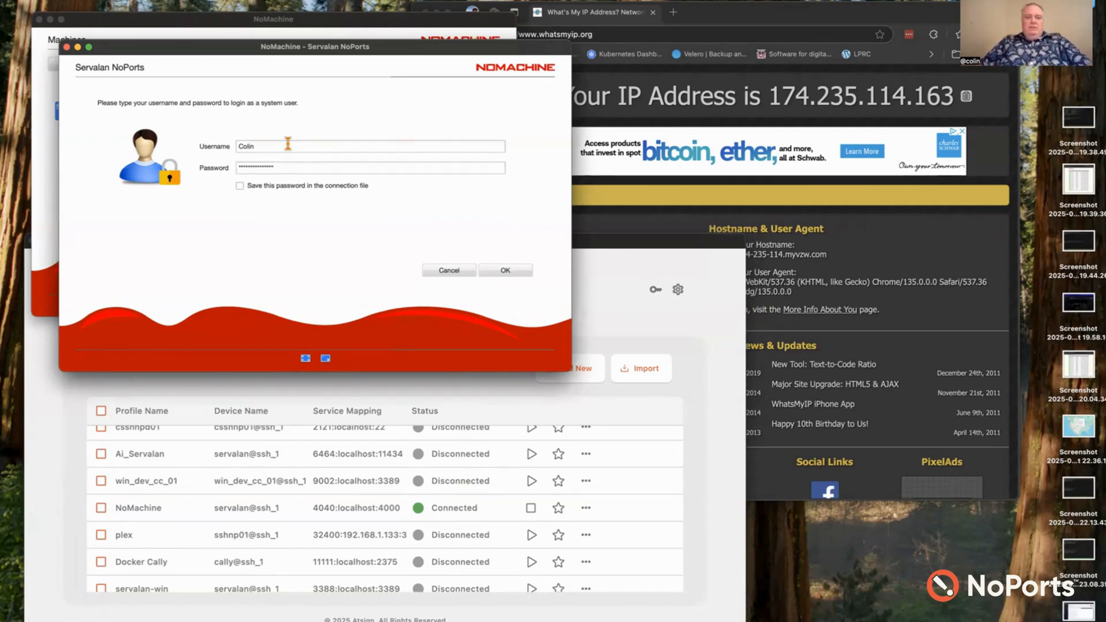
left_click(505, 270)
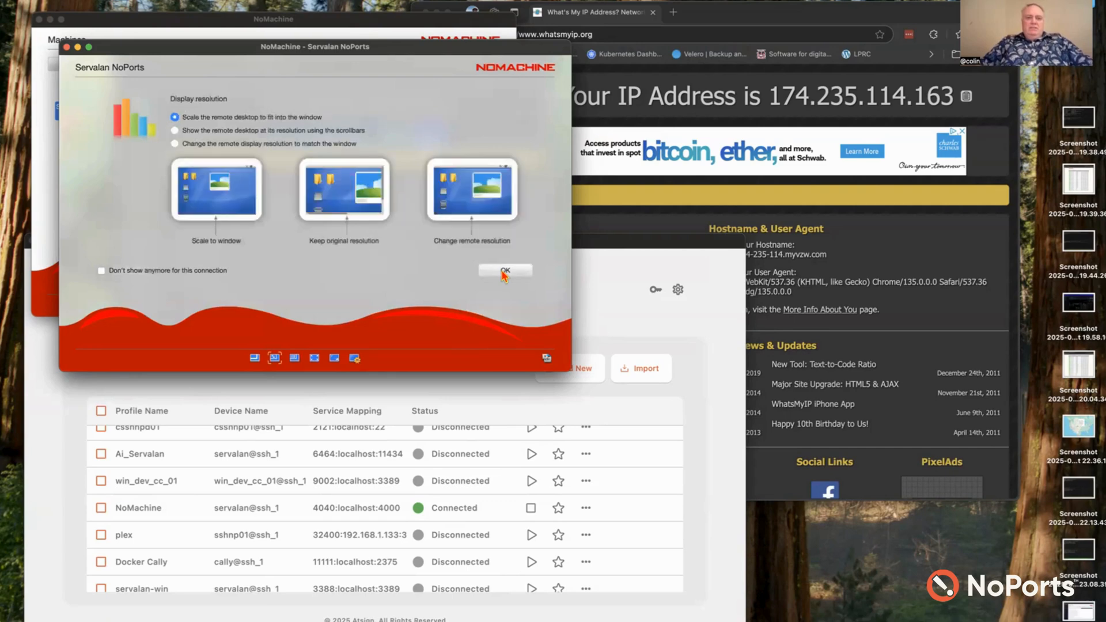
left_click(505, 270)
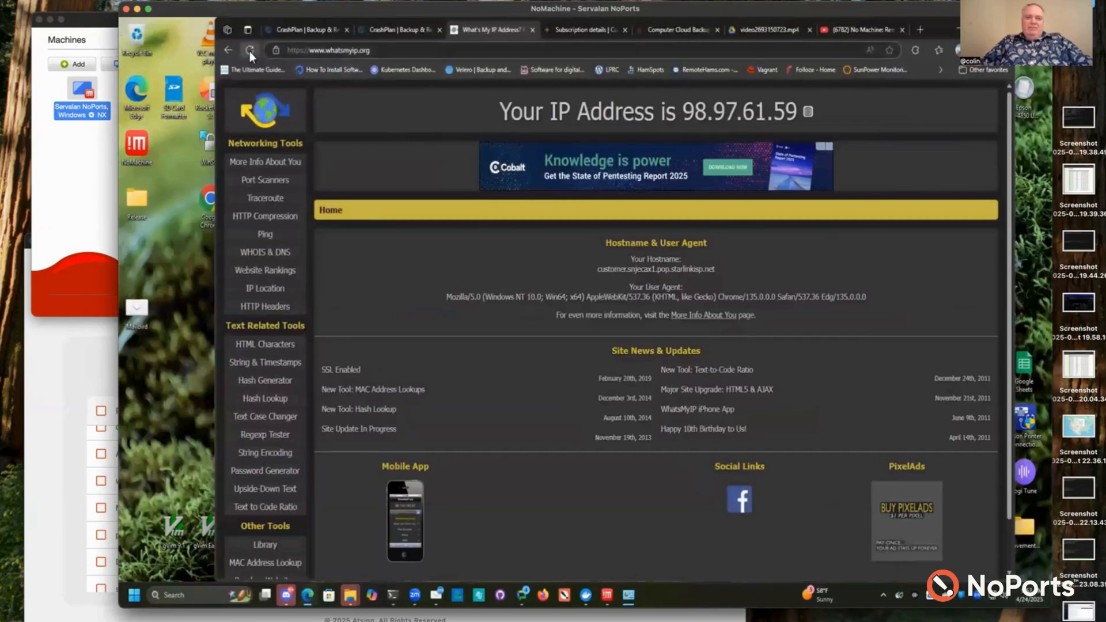
Reload whatsmyip.org on the remote desktop showing 98.97.61.59, then play the NoMachine YouTube video
left_click(250, 49)
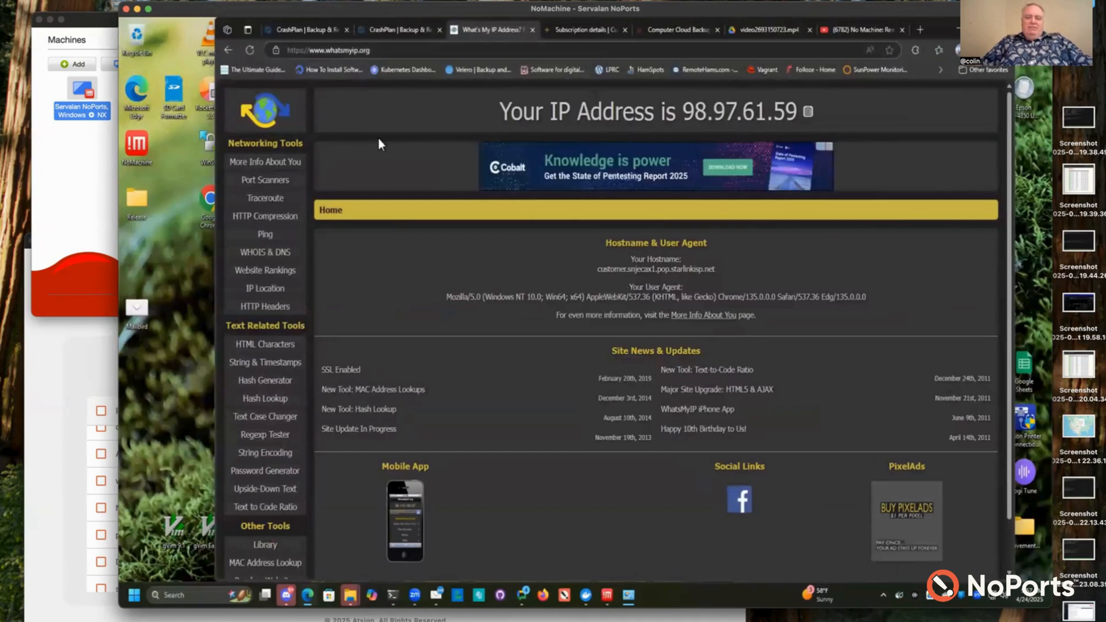
mouse_move(536, 140)
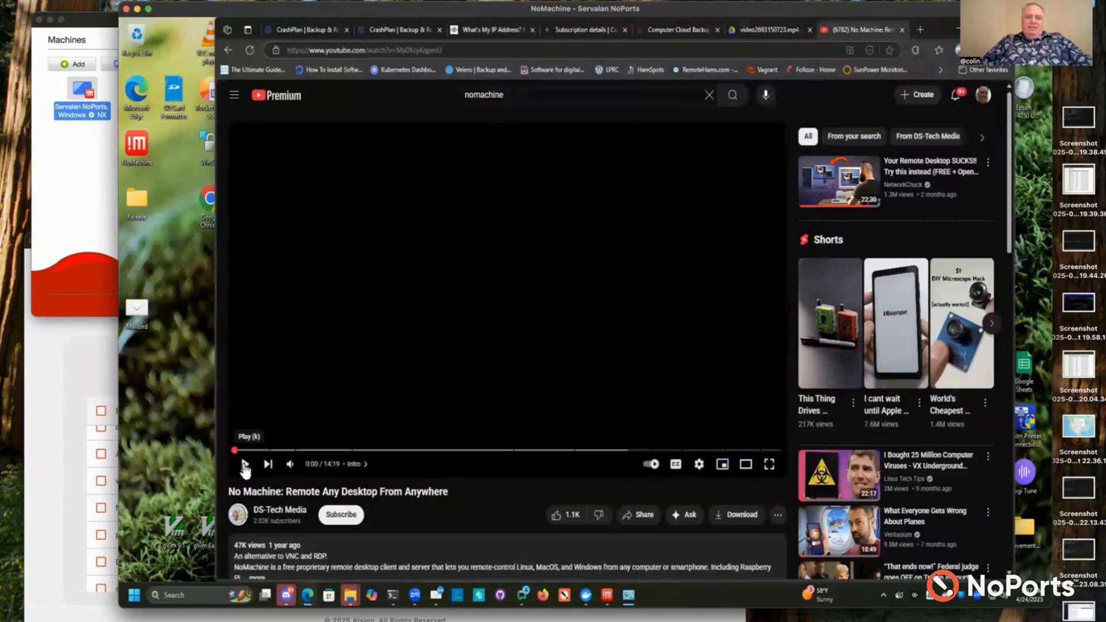
left_click(243, 463)
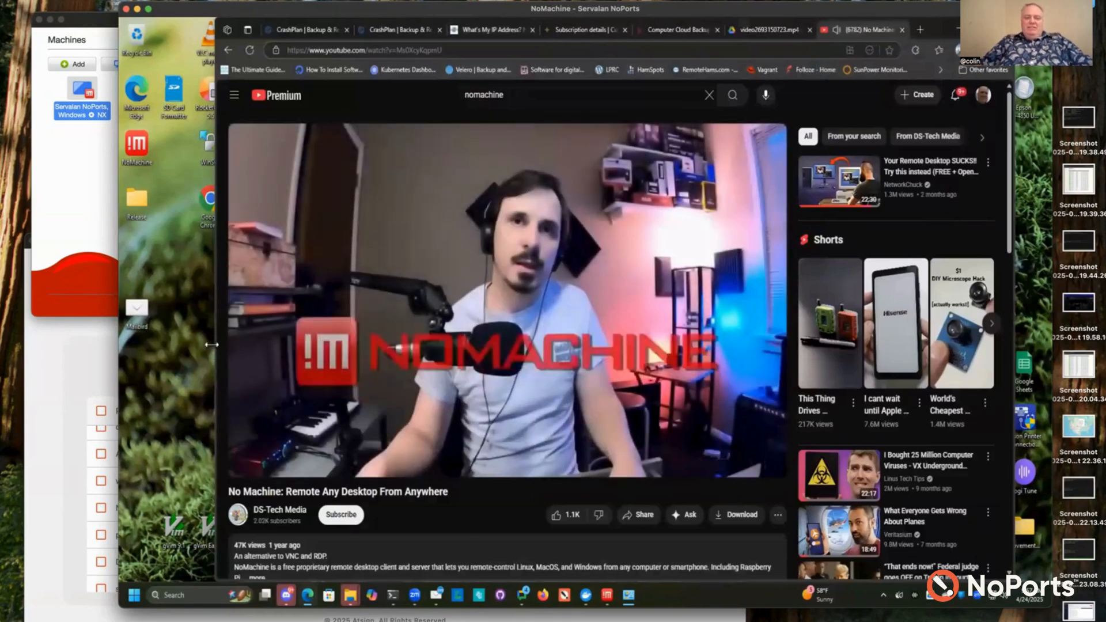